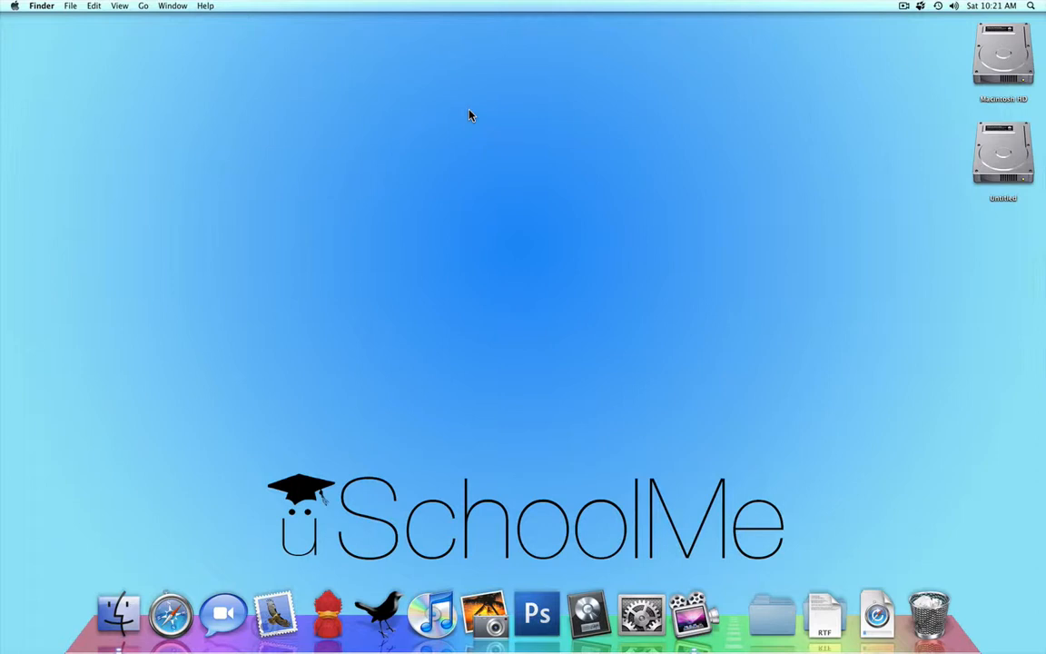
{"action": "mouse_move", "coordinate": [356, 381]}
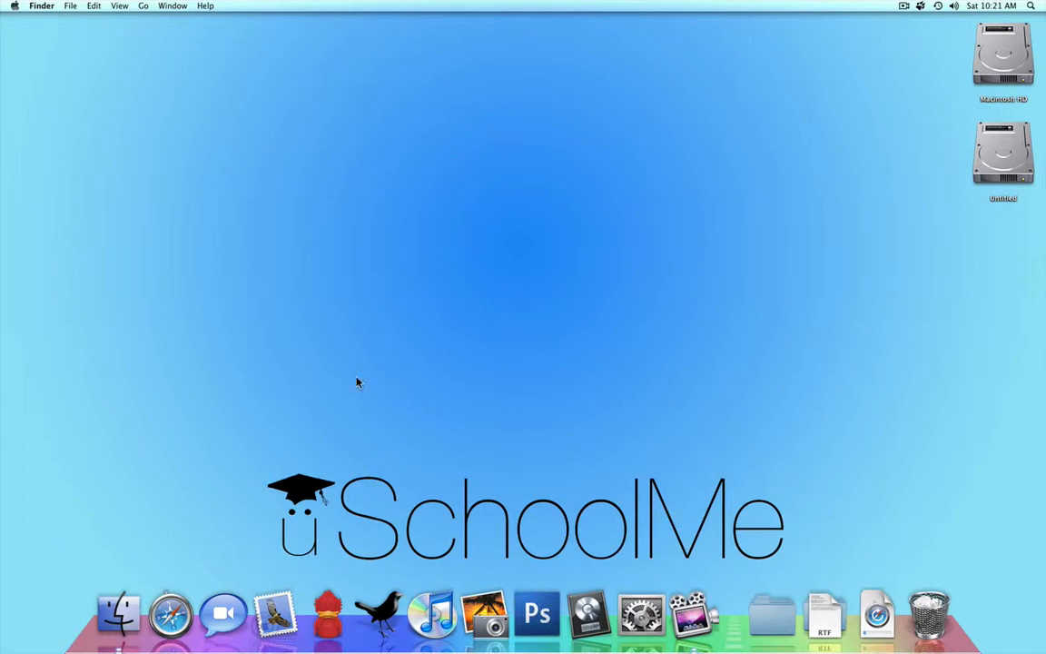
Step: Launch iTunes from the Dock so the music library album grid appears
{"action": "left_click", "coordinate": [432, 614]}
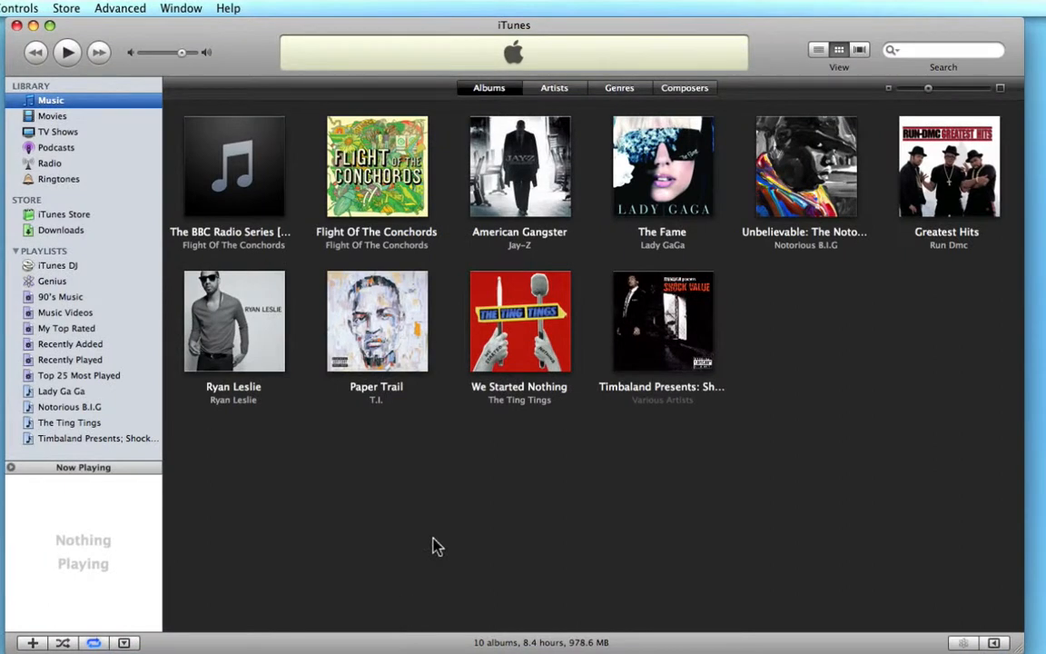
{"action": "mouse_move", "coordinate": [389, 464]}
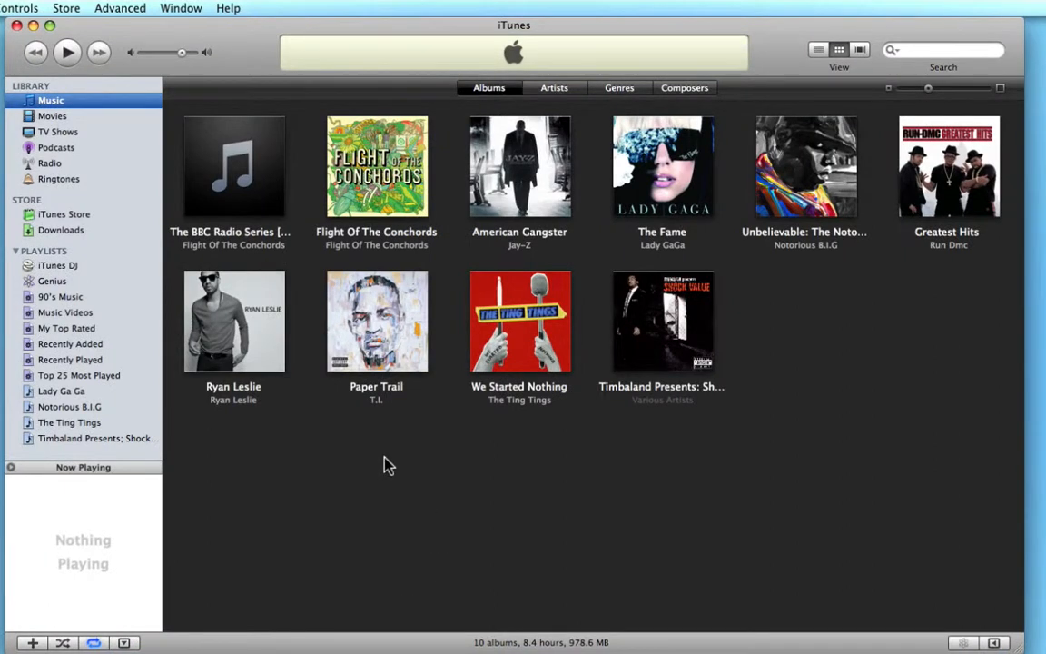
{"action": "mouse_move", "coordinate": [308, 142]}
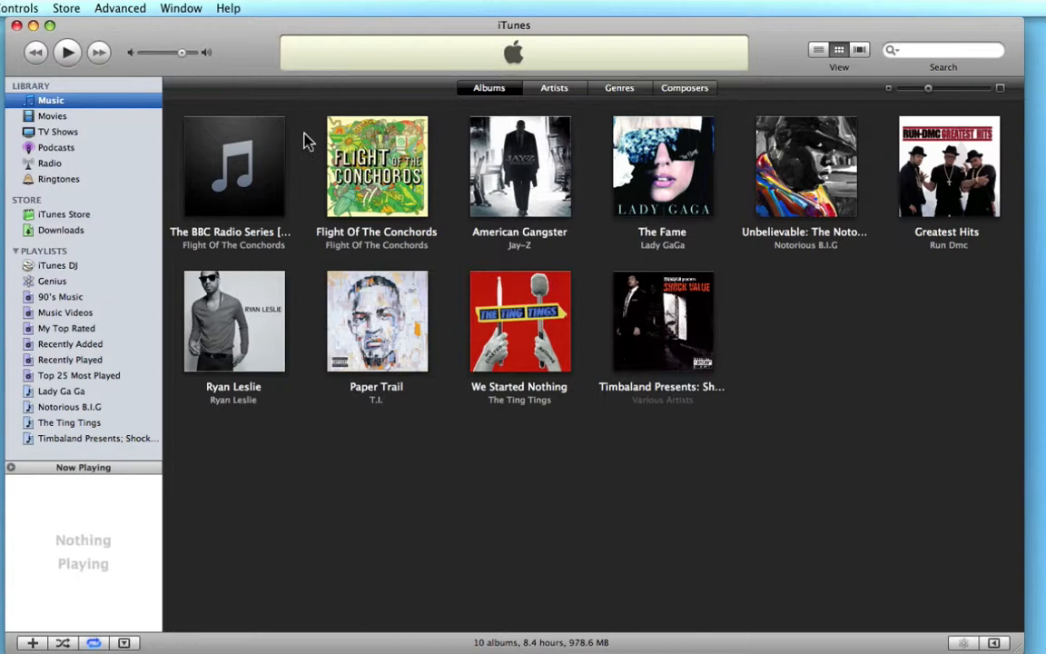
{"action": "left_click", "coordinate": [64, 7]}
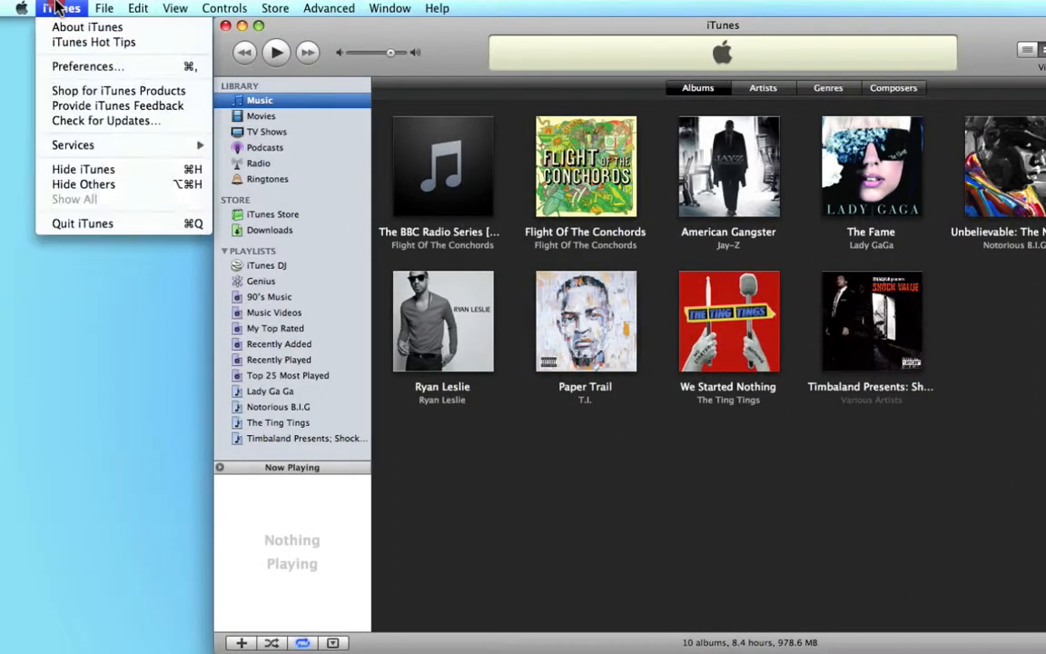
{"action": "left_click", "coordinate": [87, 27]}
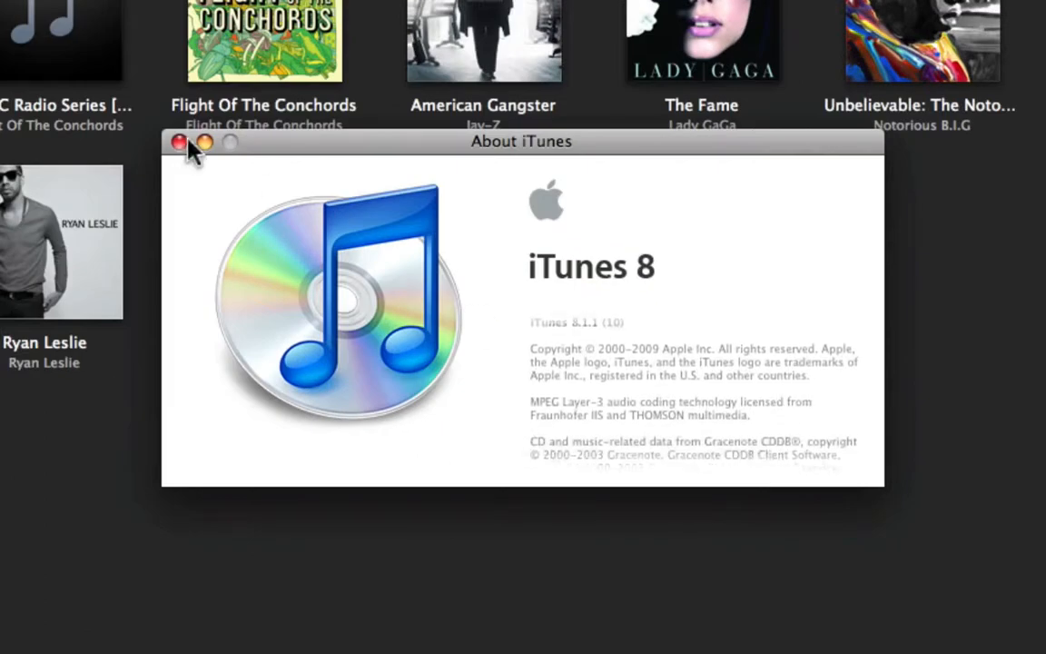
{"action": "left_click", "coordinate": [180, 142]}
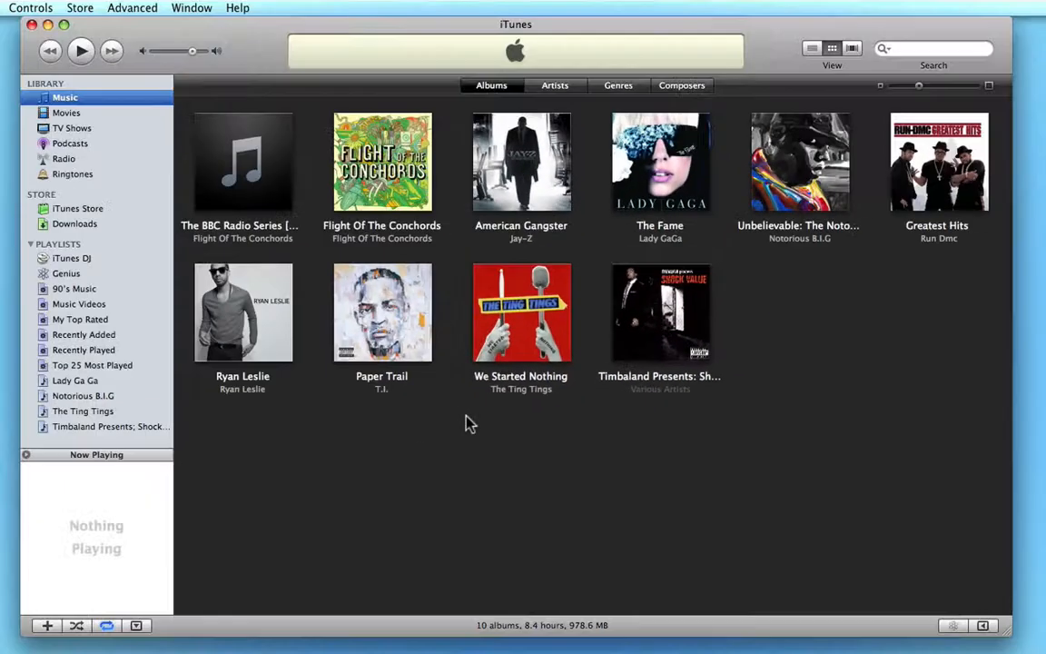
{"action": "mouse_move", "coordinate": [403, 388]}
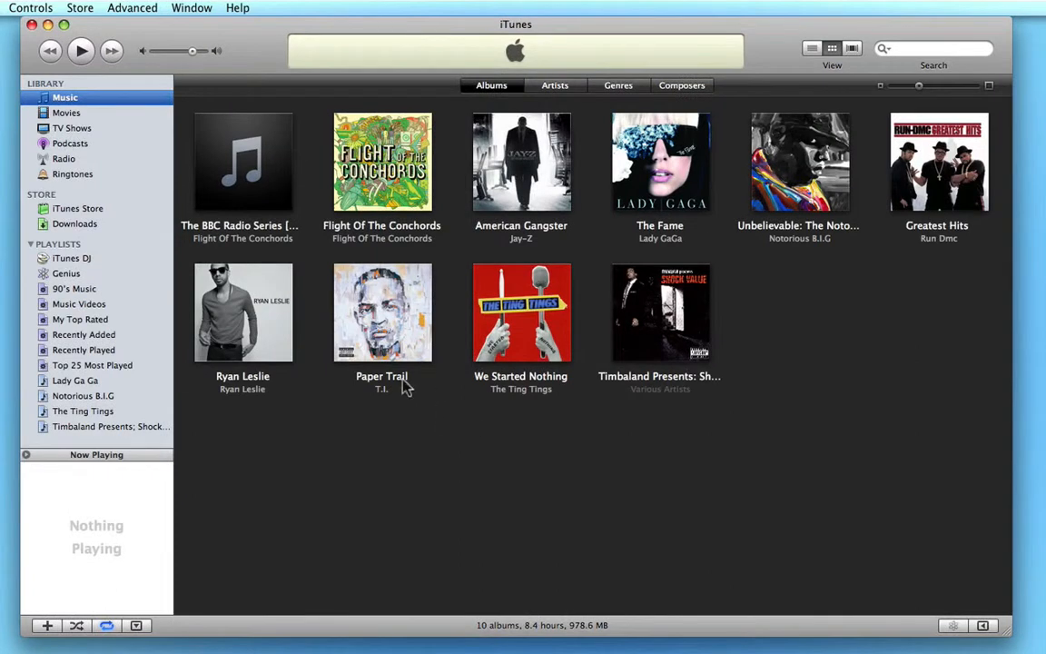
Step: Show the Paper Trail track list and select track 13, Swagga Like Us
{"action": "double_click", "coordinate": [381, 312]}
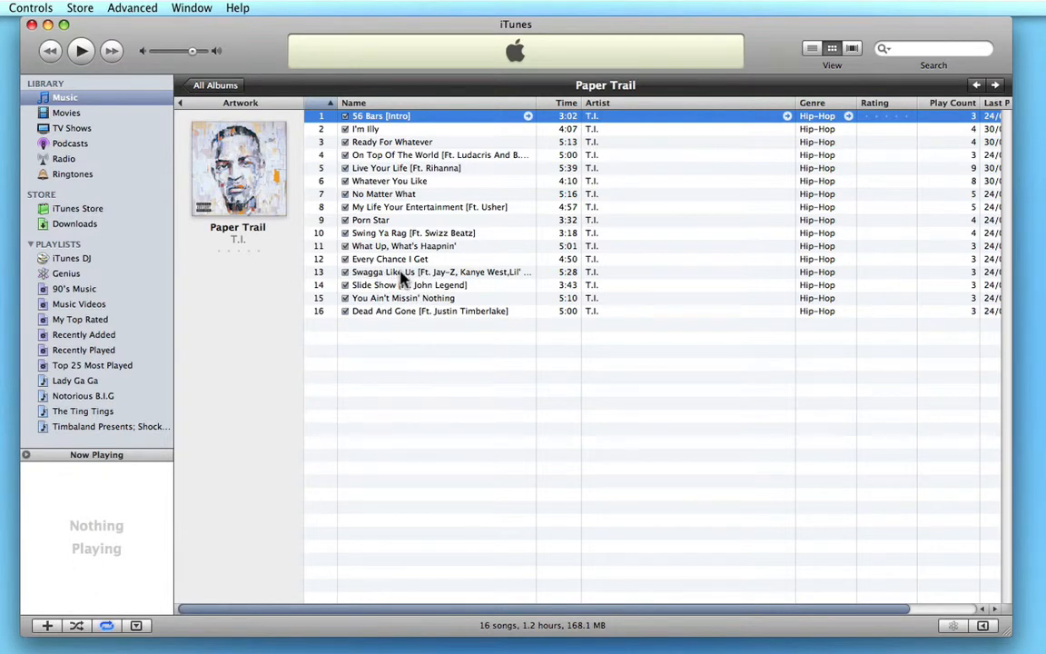
{"action": "left_click", "coordinate": [427, 272]}
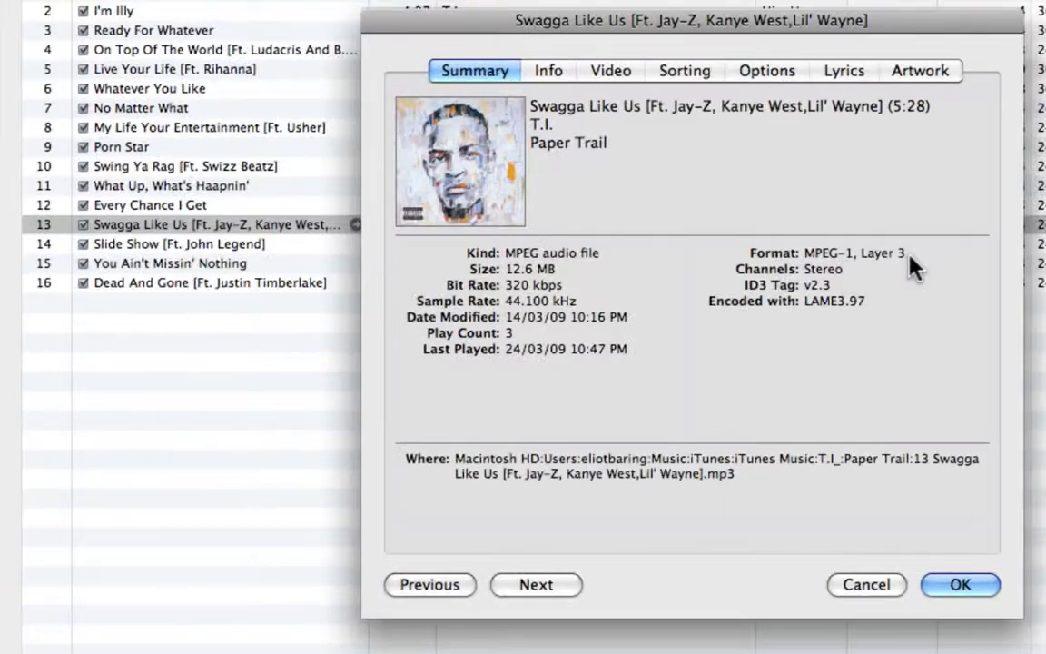
{"action": "mouse_move", "coordinate": [525, 307]}
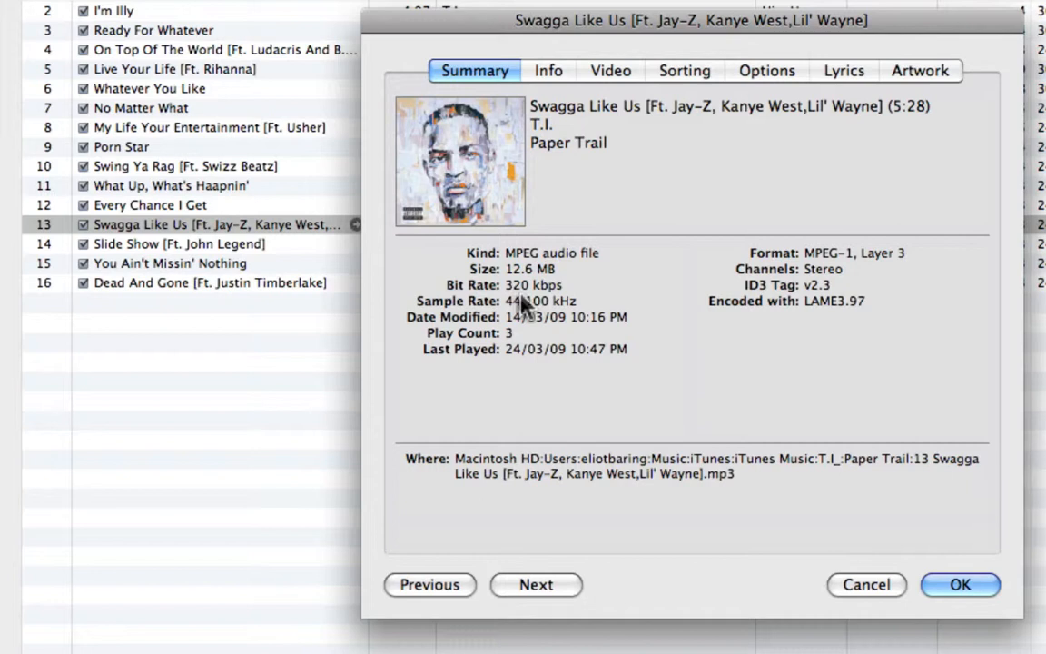
{"action": "mouse_move", "coordinate": [523, 300]}
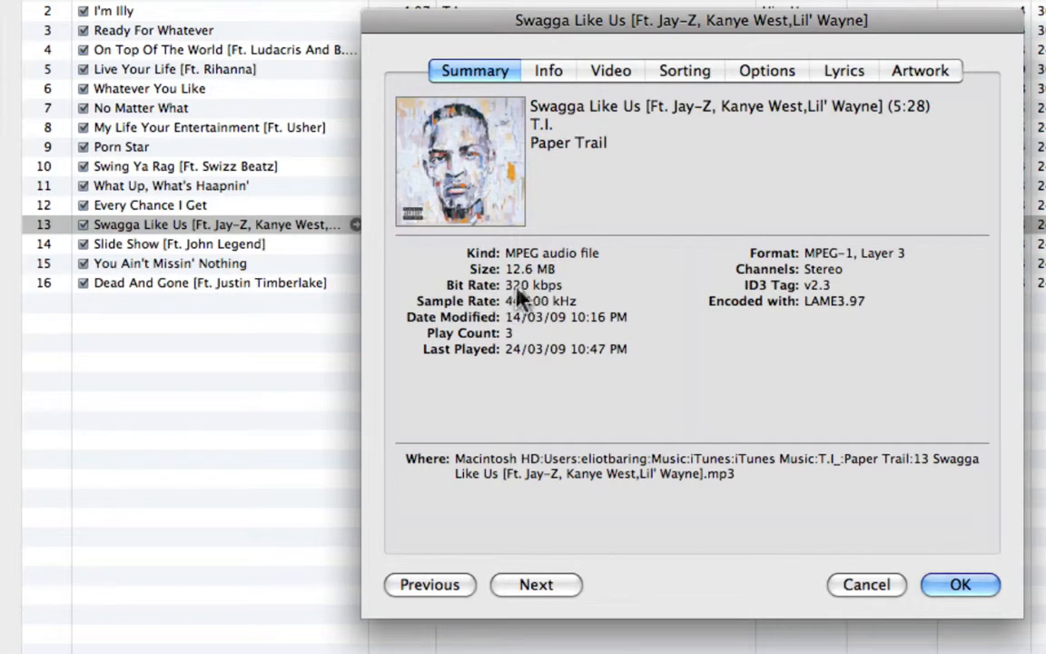
{"action": "mouse_move", "coordinate": [567, 312]}
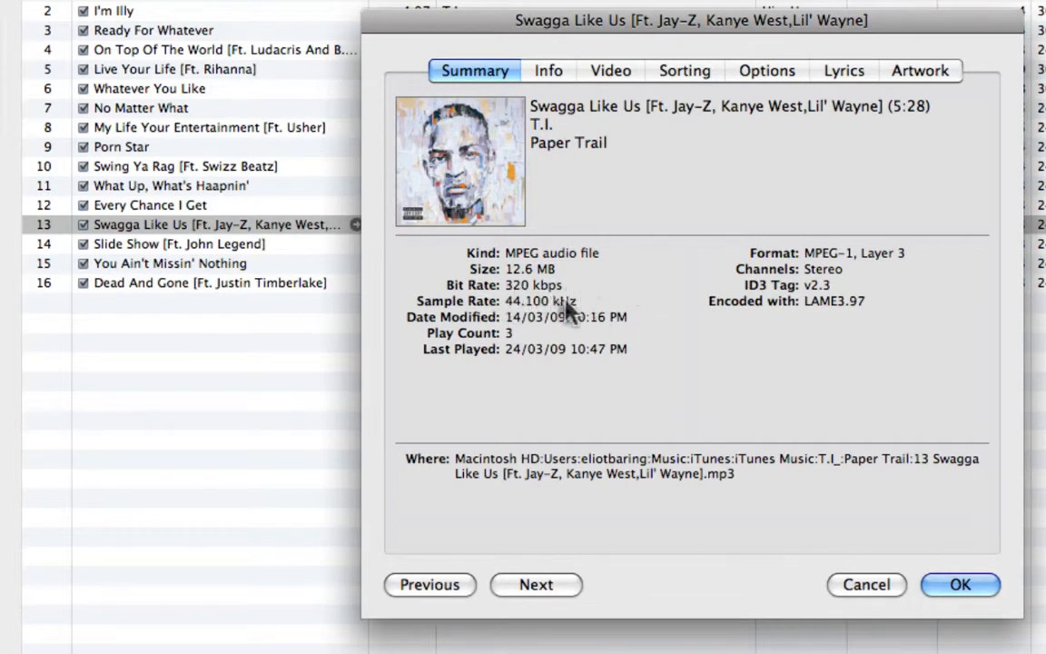
{"action": "mouse_move", "coordinate": [608, 328]}
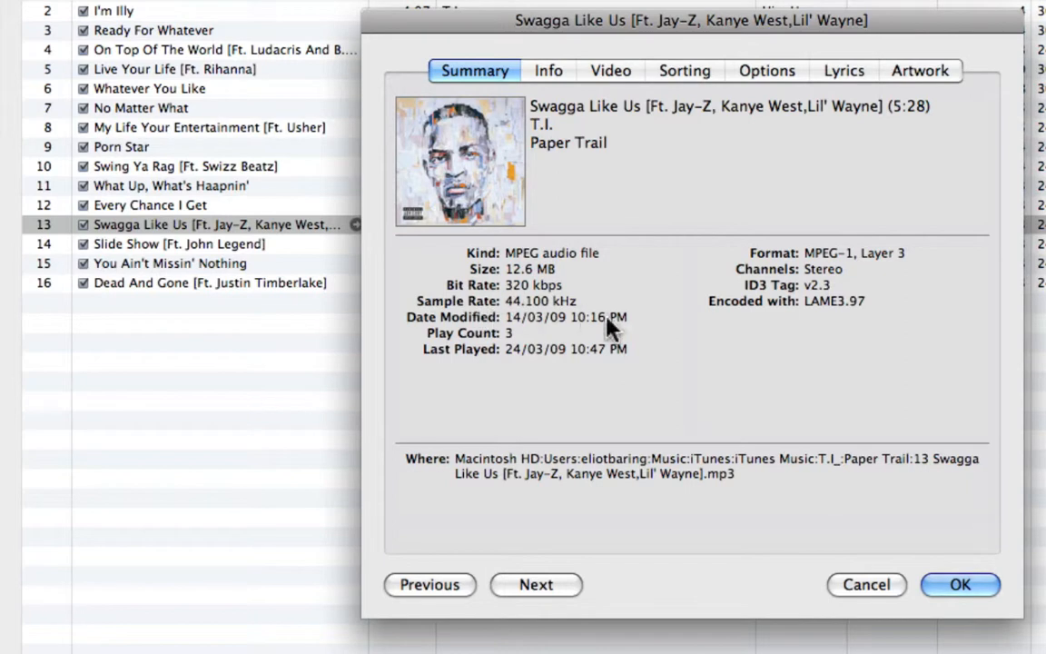
{"action": "mouse_move", "coordinate": [494, 352]}
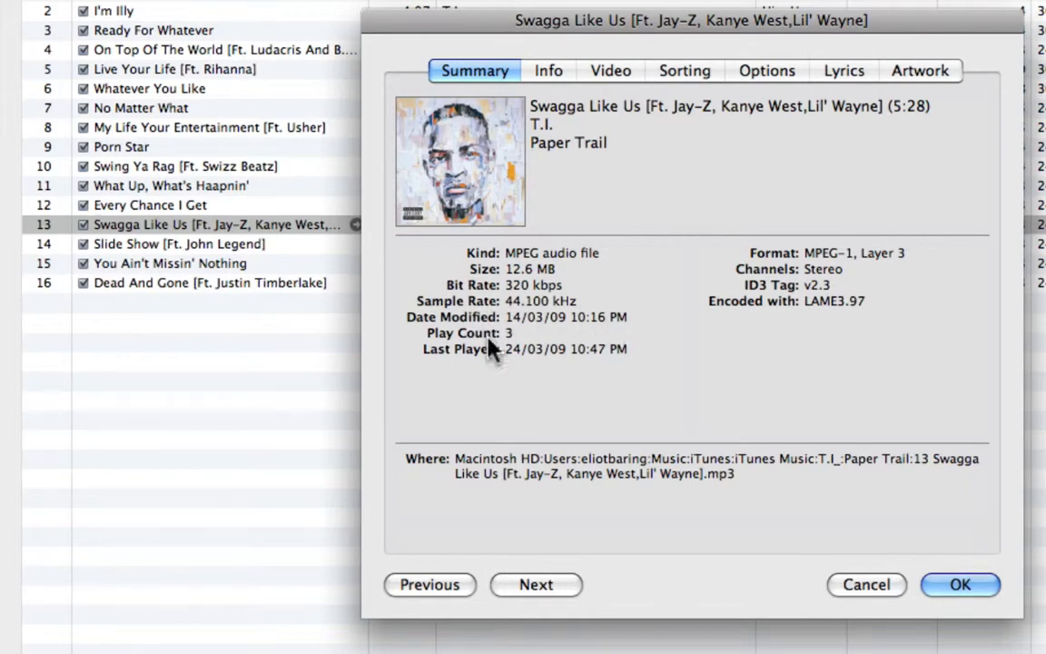
{"action": "mouse_move", "coordinate": [635, 268]}
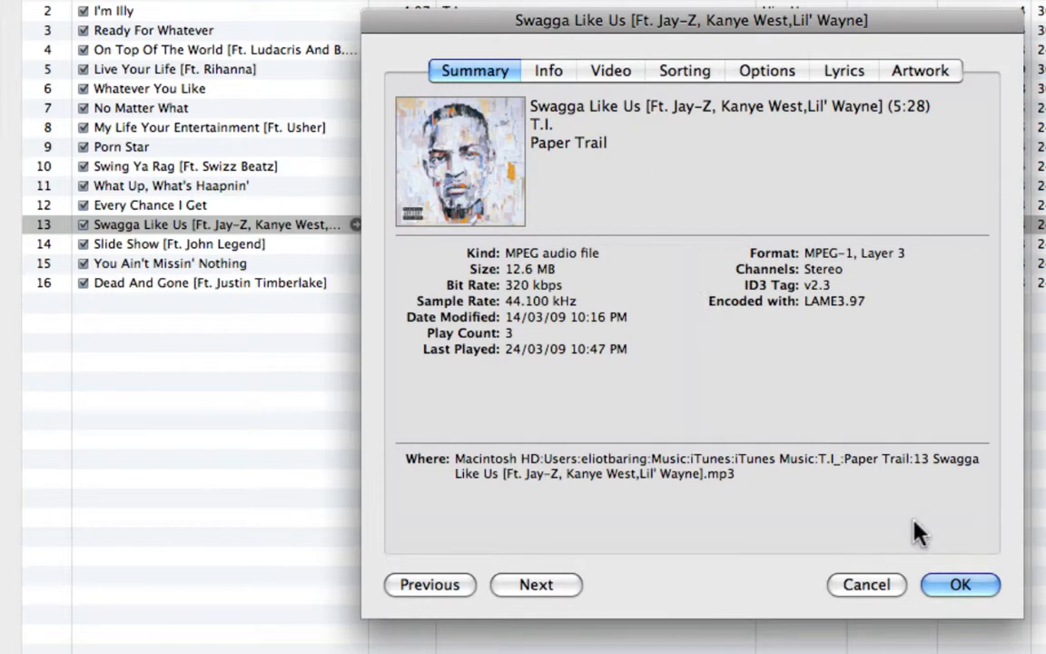
Step: Dismiss the Swagga Like Us info window, returning to the Paper Trail track list
{"action": "left_click", "coordinate": [959, 585]}
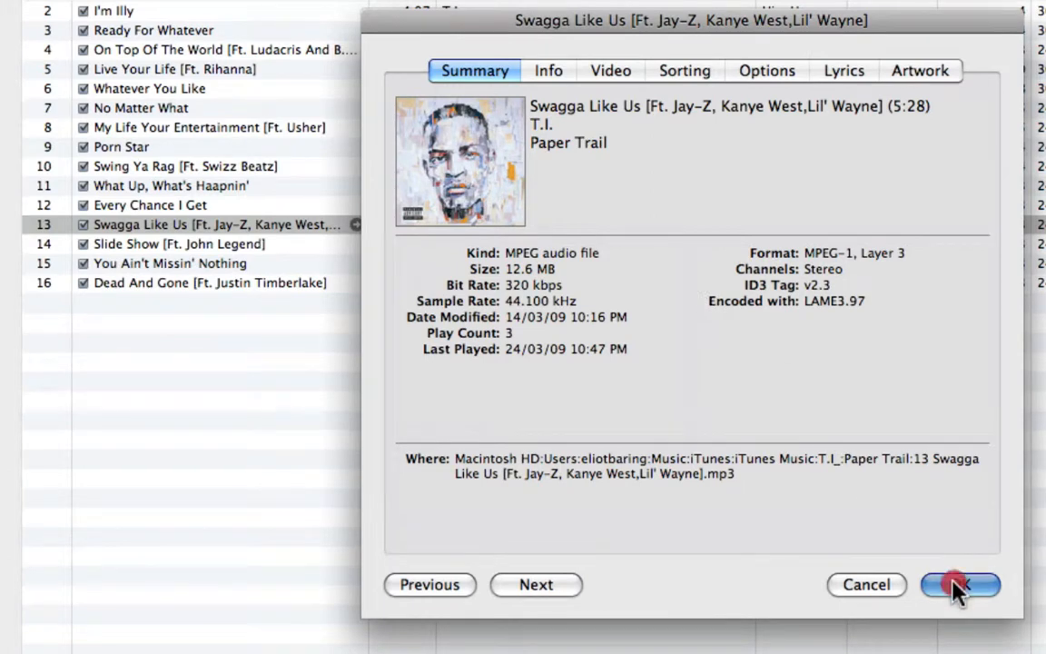
{"action": "left_click", "coordinate": [959, 584]}
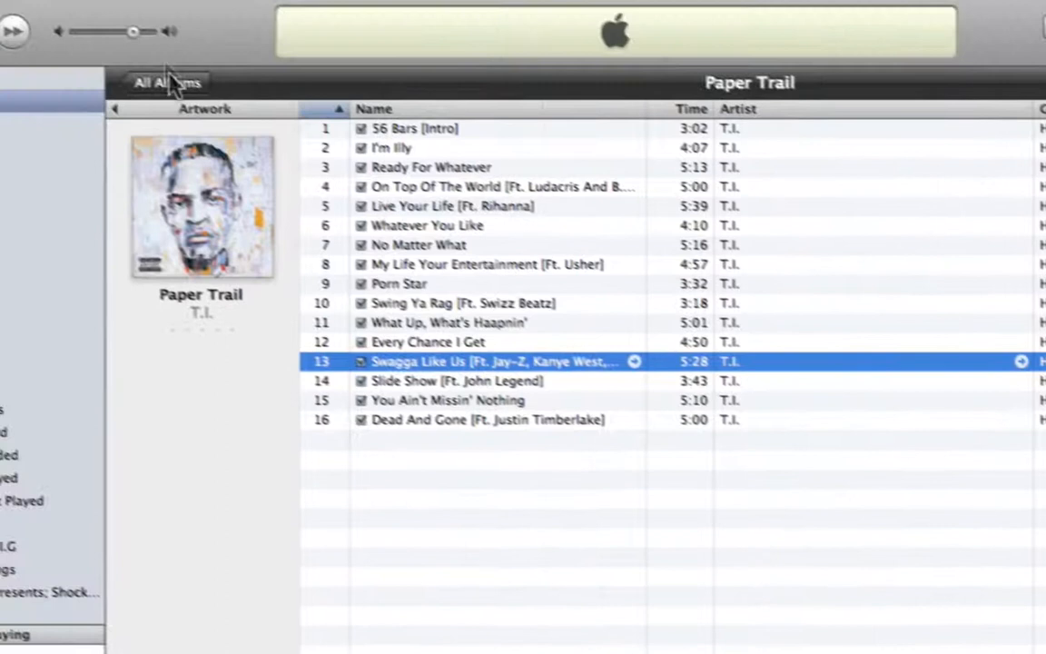
{"action": "left_click", "coordinate": [134, 10]}
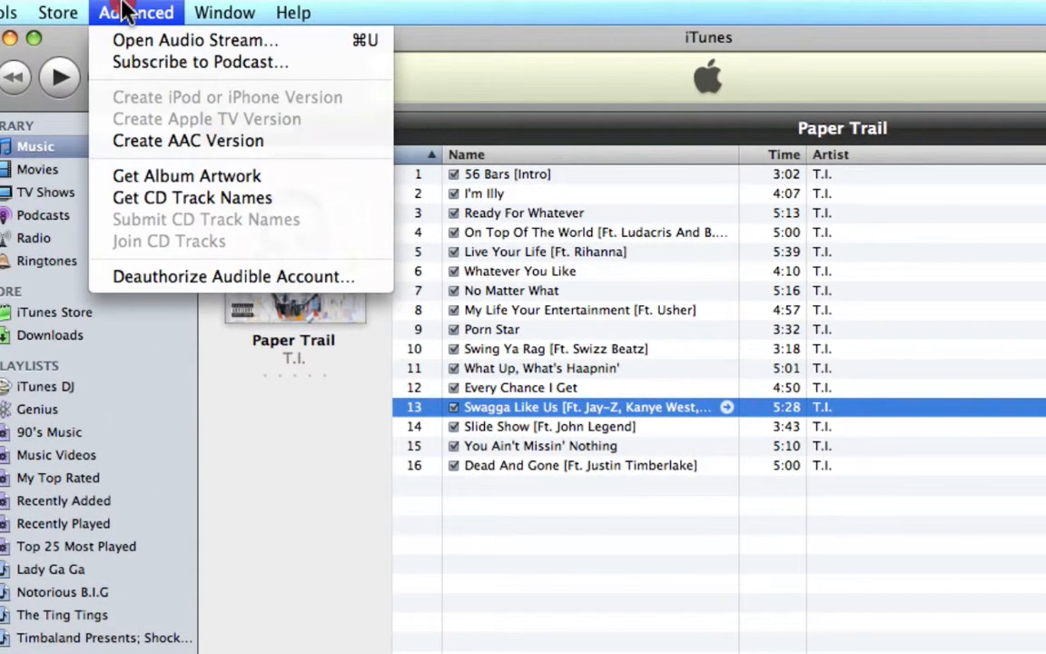
{"action": "mouse_move", "coordinate": [187, 142]}
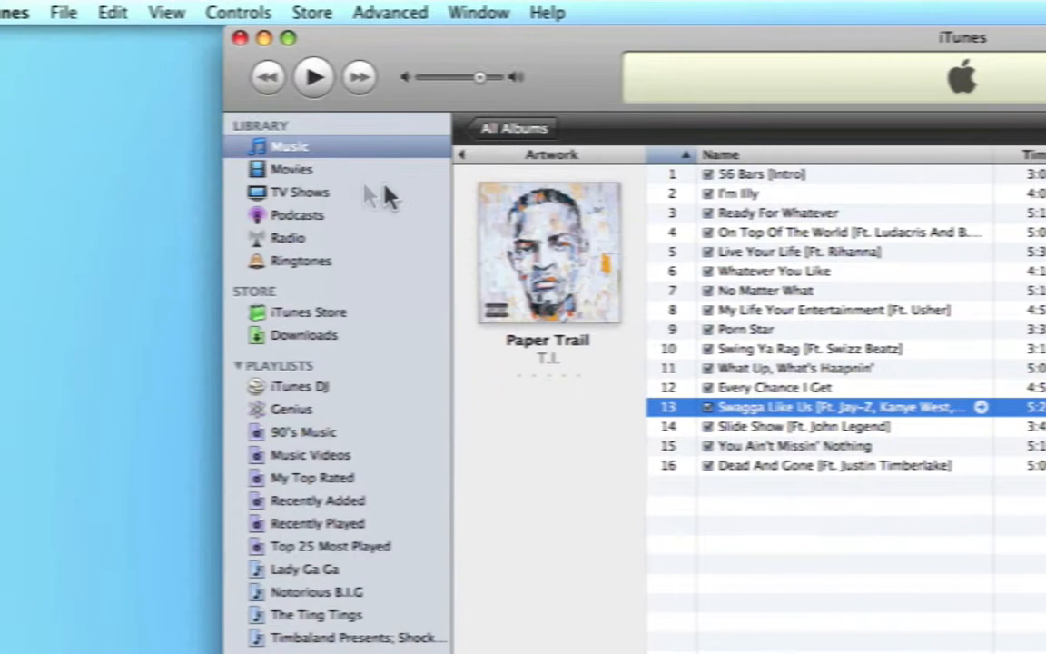
Step: In Preferences Import Settings, choose AIFF Encoder under Import Using and confirm with OK
{"action": "left_click", "coordinate": [87, 10]}
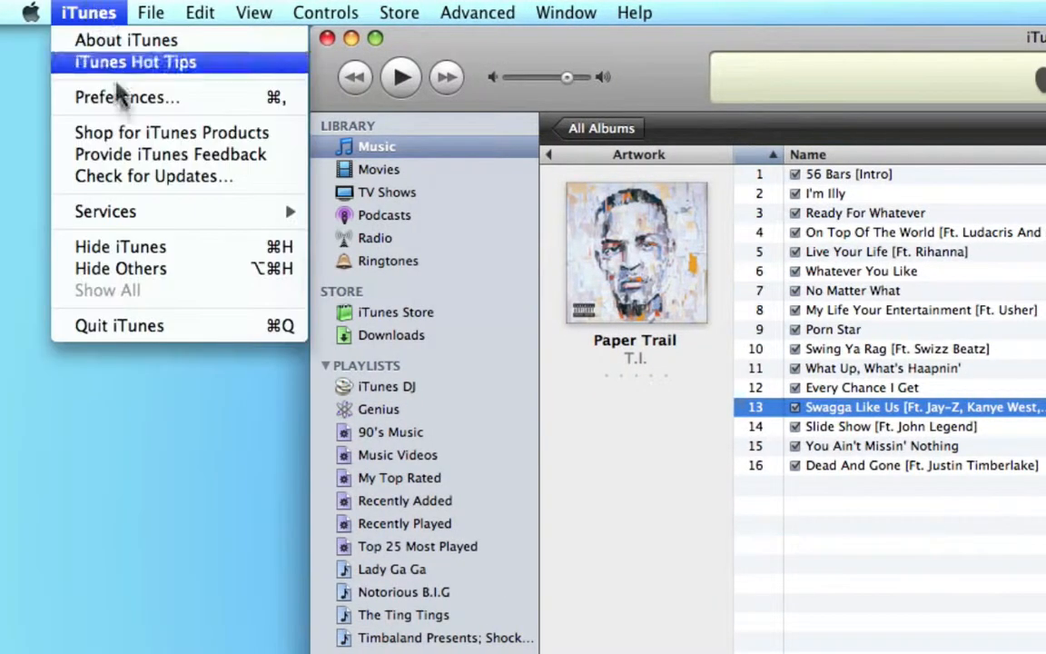
{"action": "left_click", "coordinate": [127, 98]}
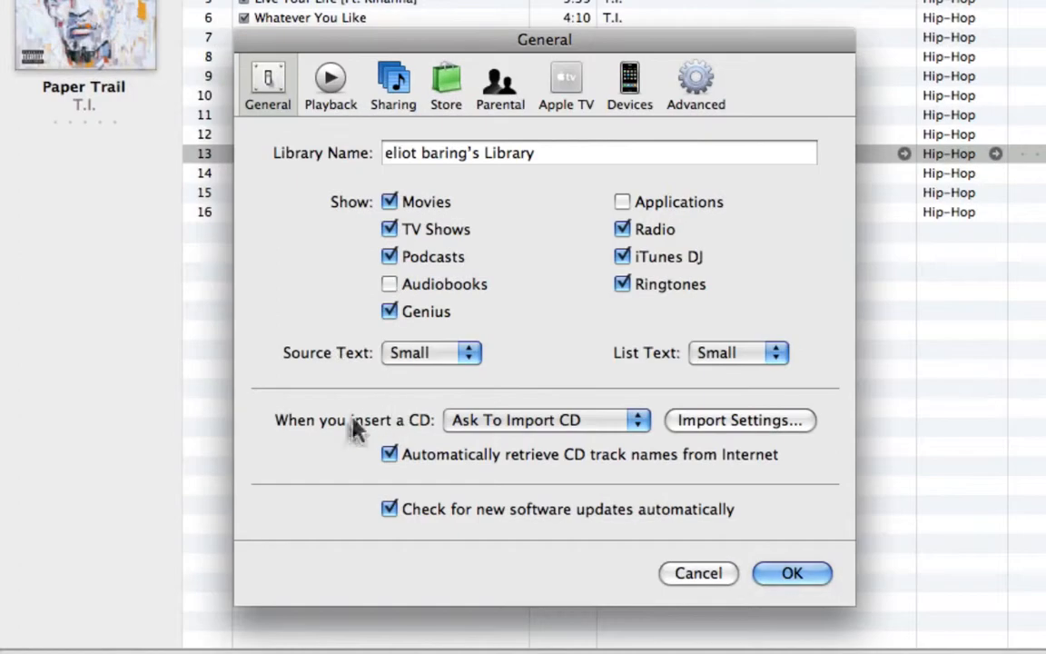
{"action": "mouse_move", "coordinate": [439, 441]}
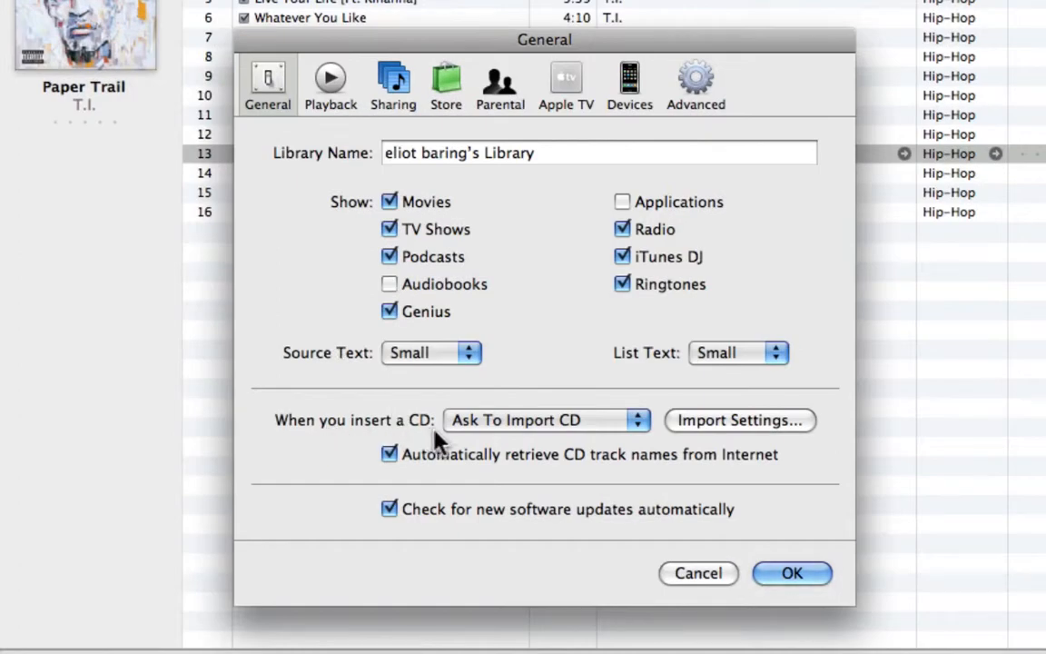
{"action": "mouse_move", "coordinate": [761, 425]}
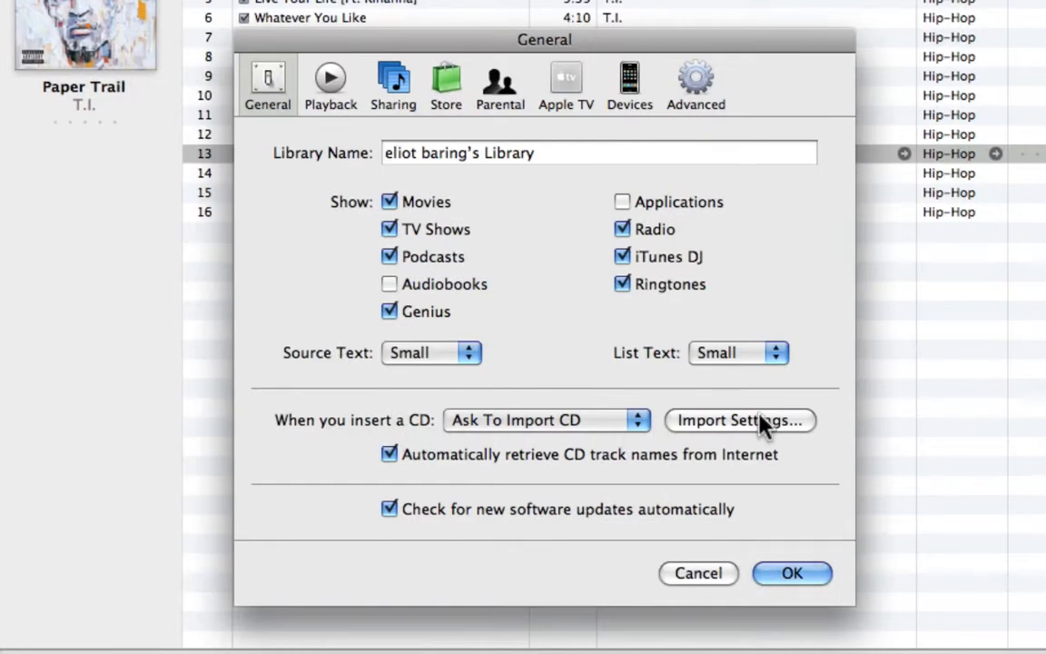
{"action": "left_click", "coordinate": [739, 419]}
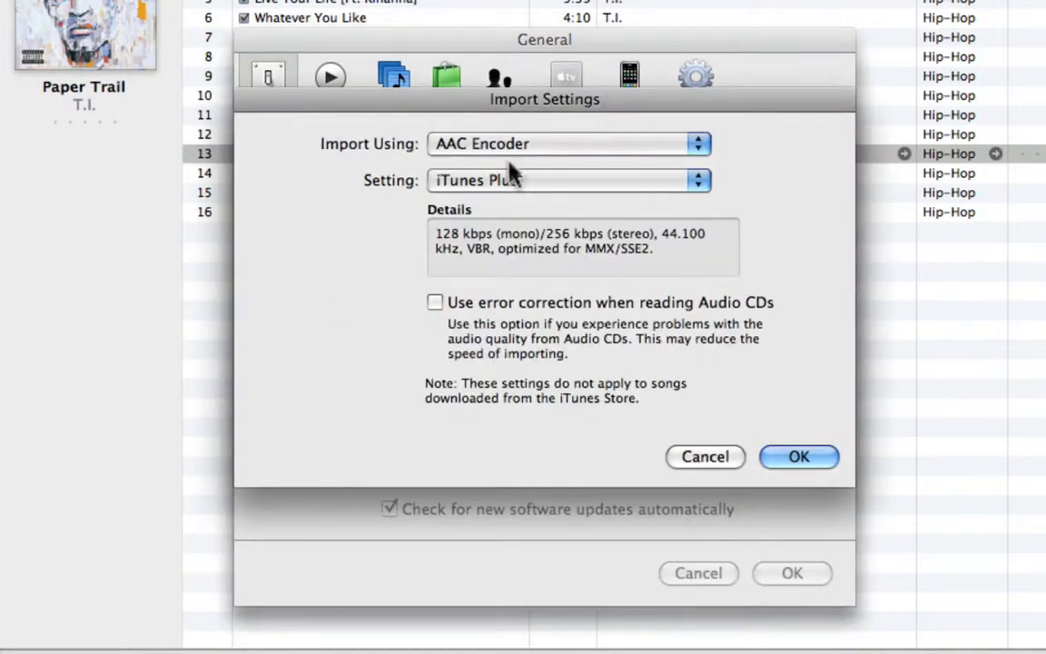
{"action": "left_click", "coordinate": [567, 143]}
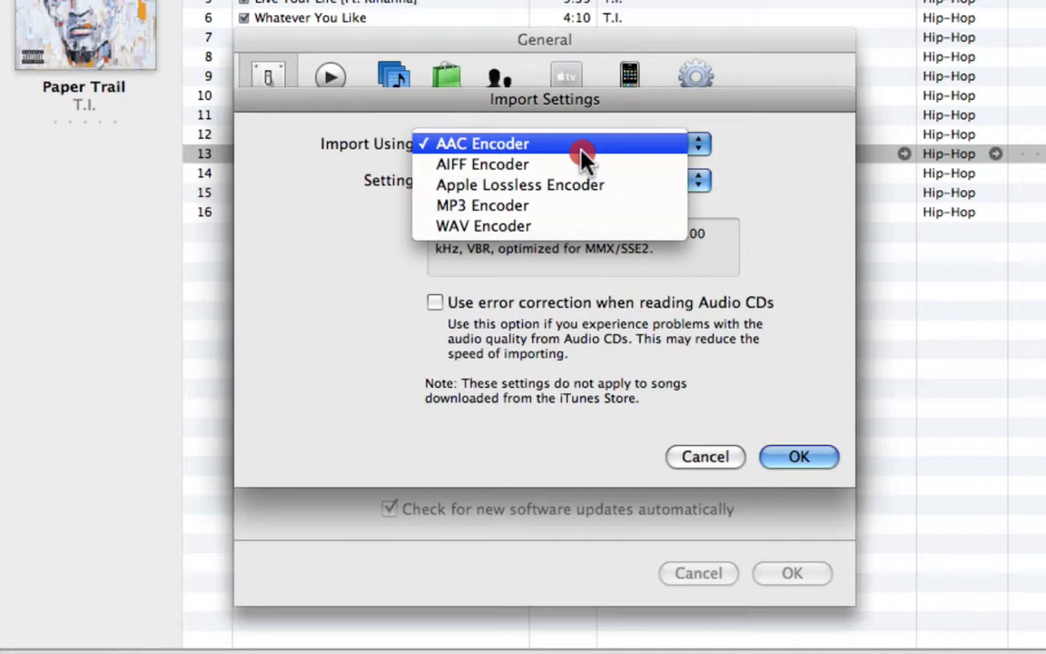
{"action": "mouse_move", "coordinate": [563, 164]}
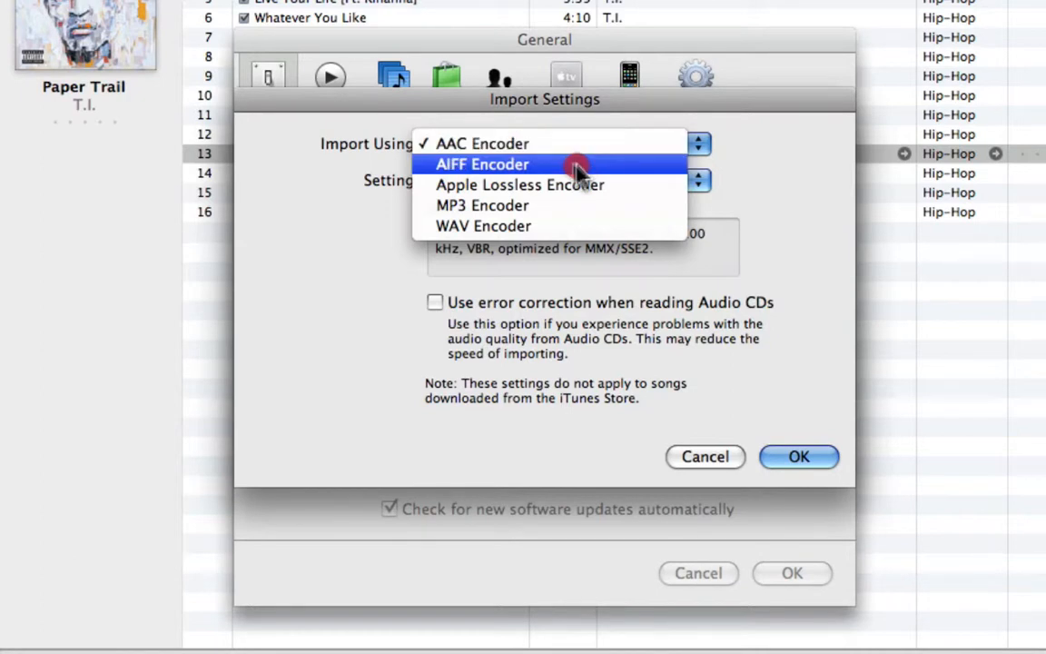
{"action": "mouse_move", "coordinate": [541, 205]}
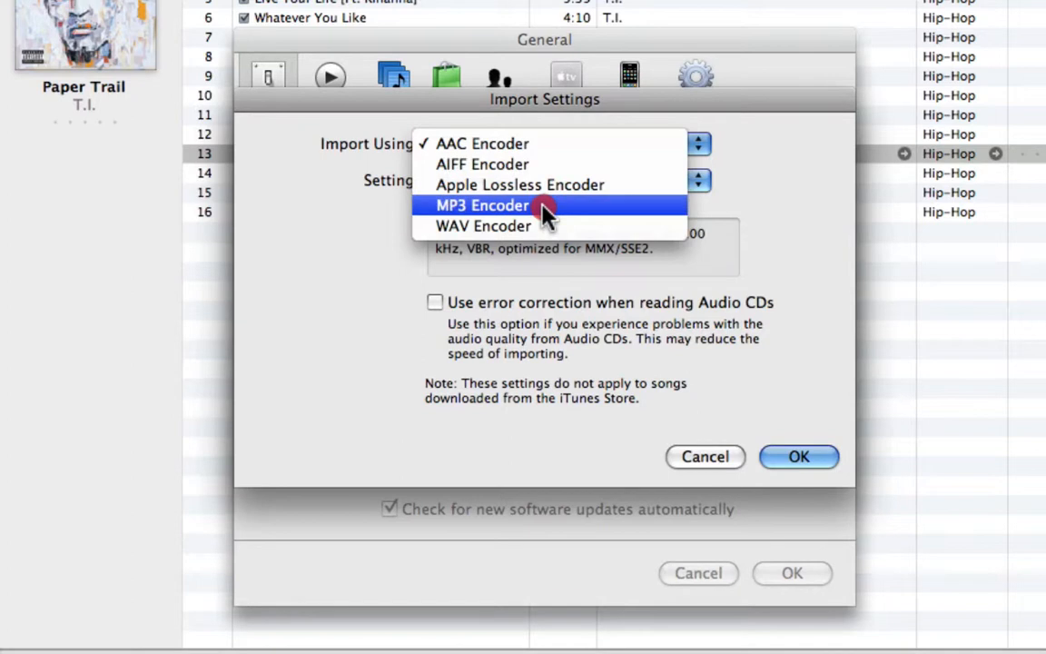
{"action": "left_click", "coordinate": [483, 164]}
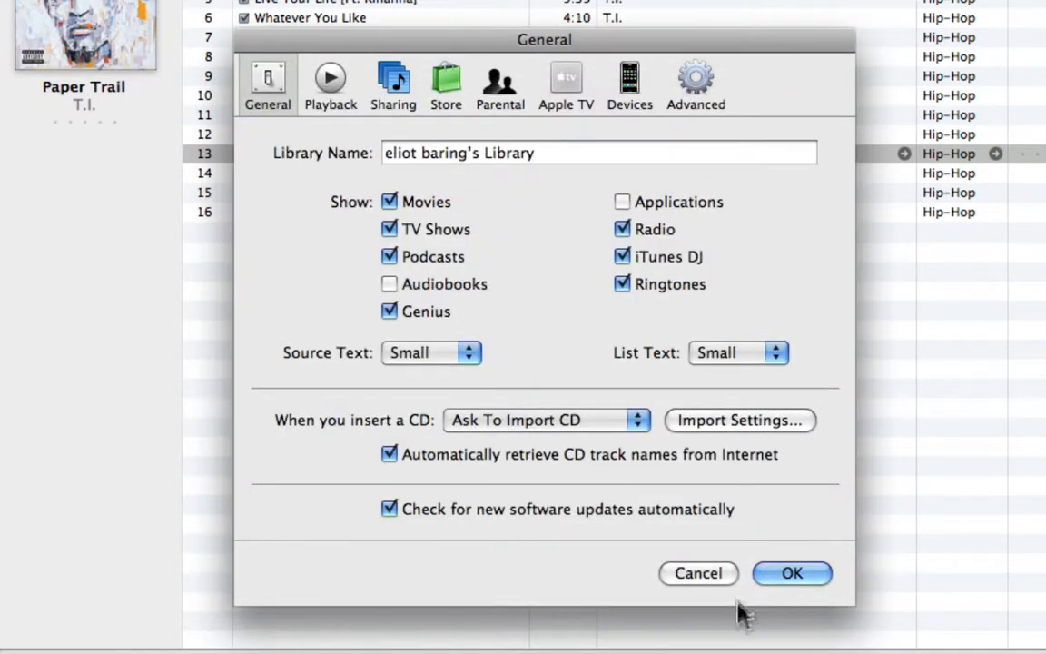
{"action": "left_click", "coordinate": [791, 574]}
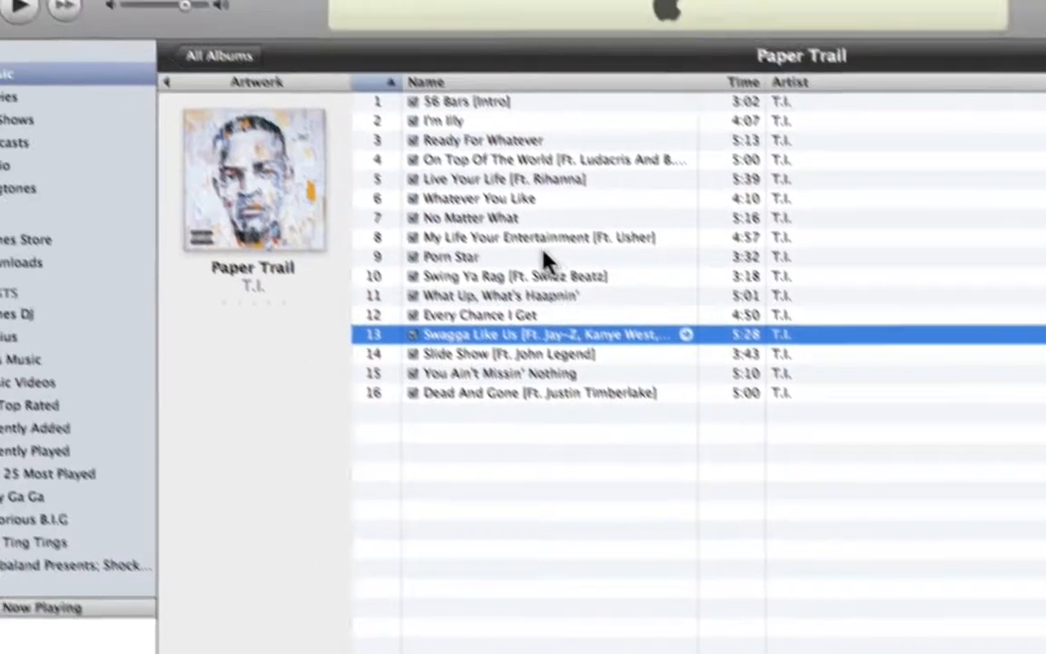
Step: Create an AIFF version of Swagga Like Us and select the new duplicate track 13
{"action": "left_click", "coordinate": [163, 11]}
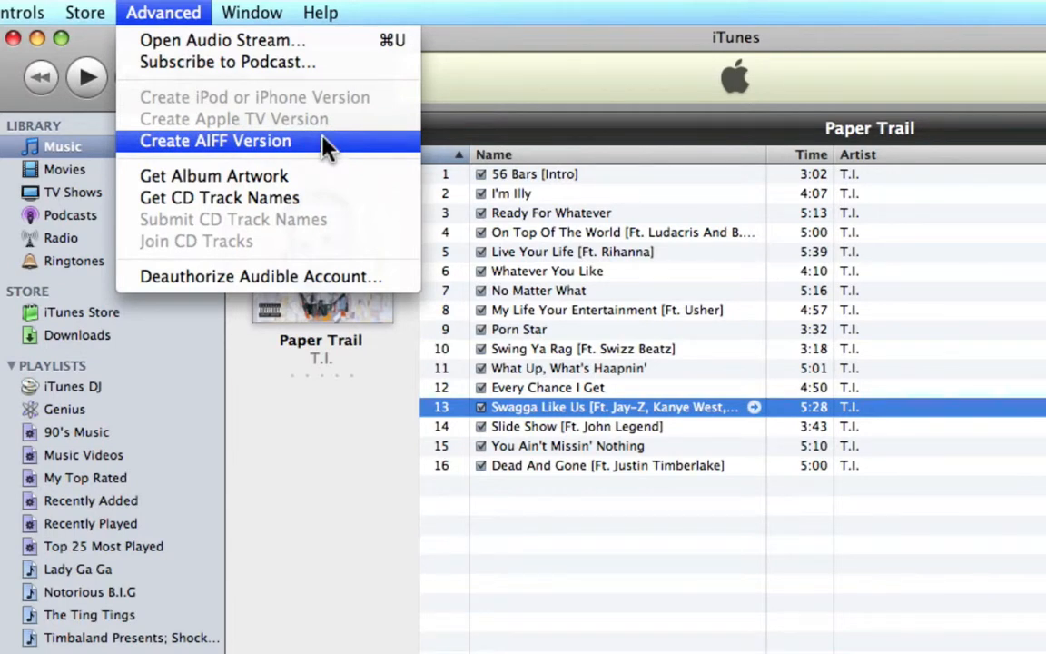
{"action": "left_click", "coordinate": [214, 142]}
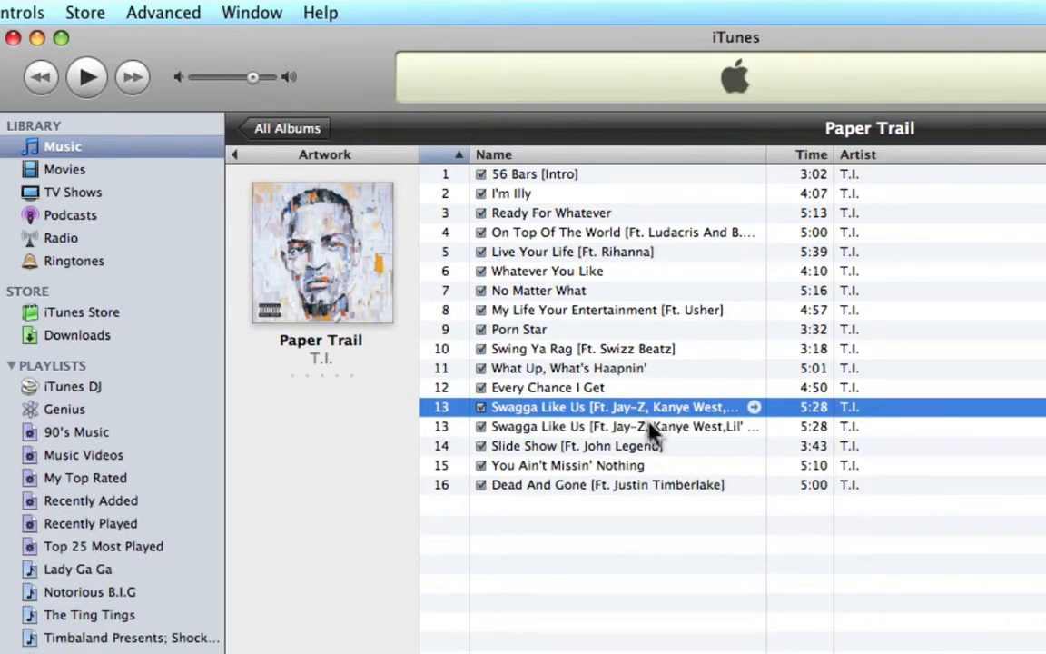
{"action": "left_click", "coordinate": [617, 425]}
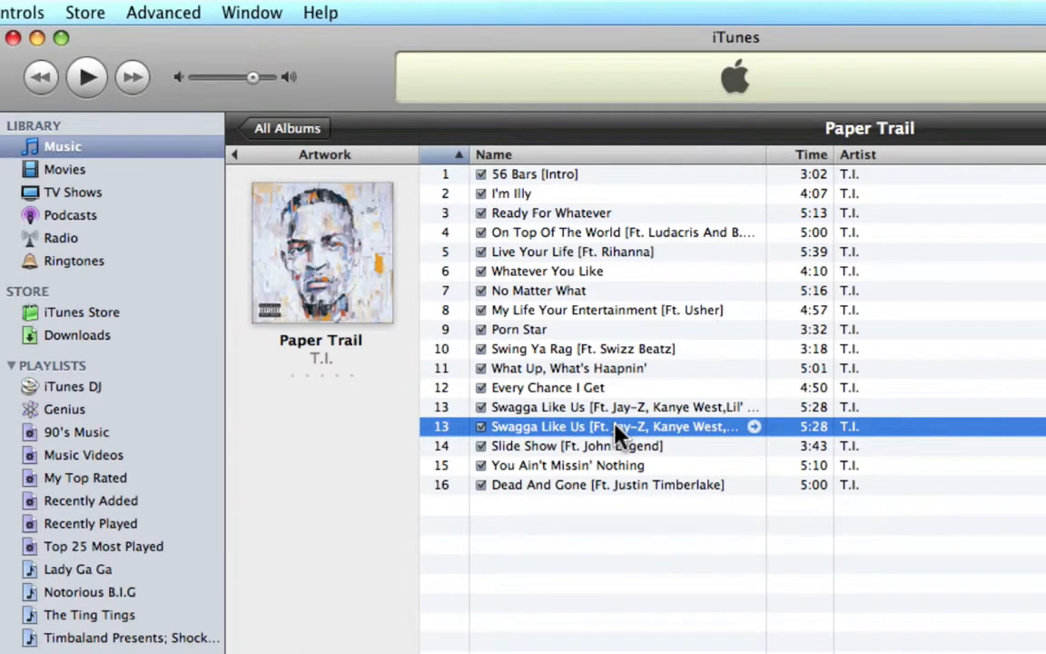
{"action": "key", "text": "cmd+i"}
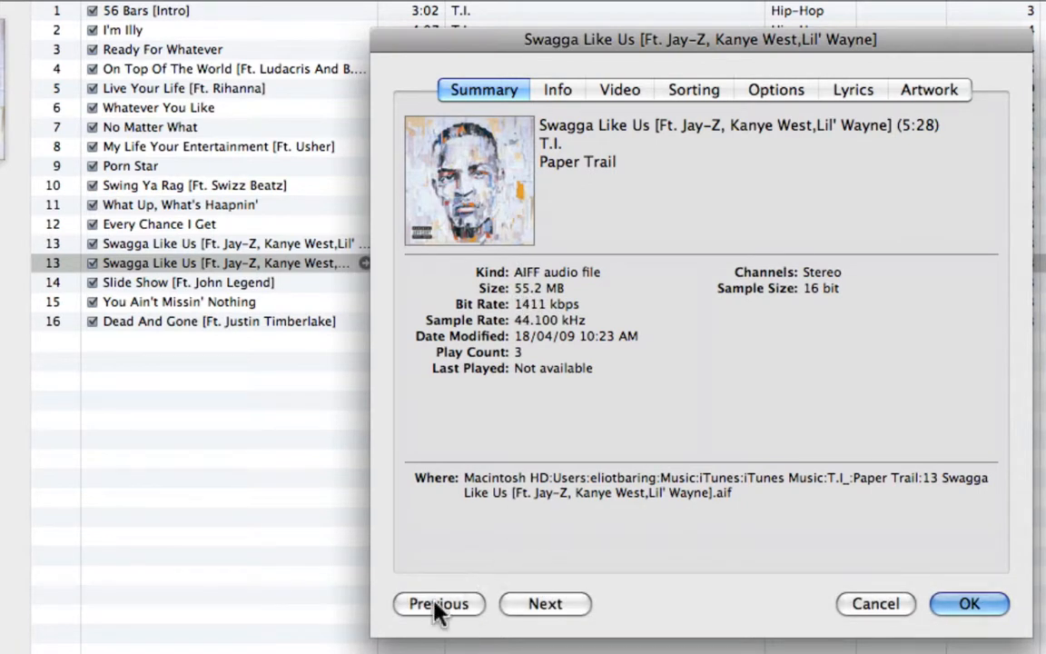
{"action": "left_click", "coordinate": [439, 602]}
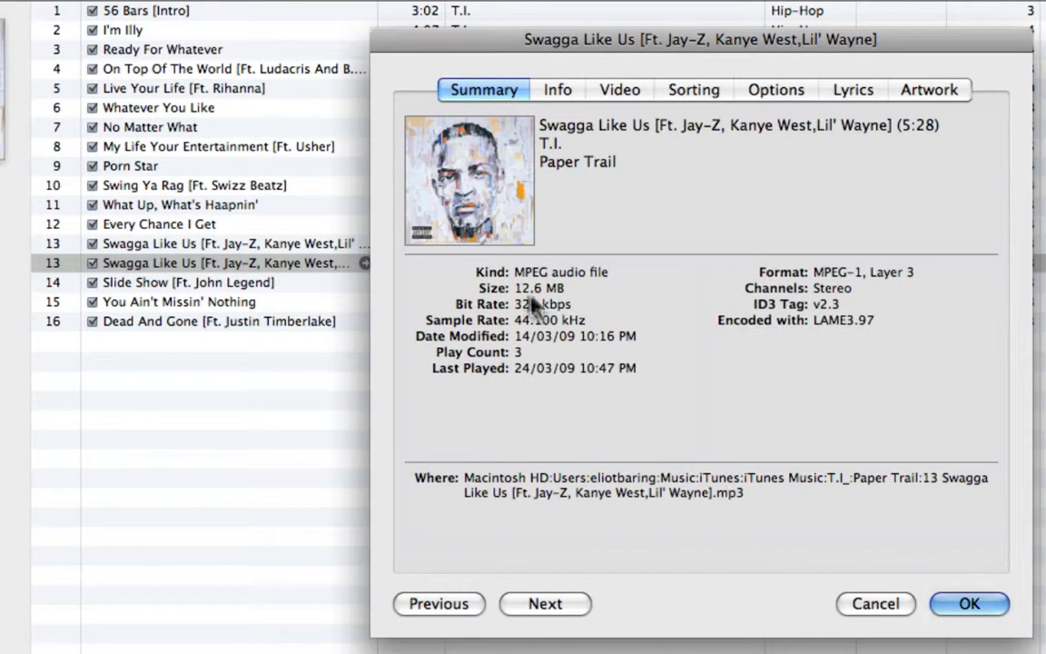
{"action": "mouse_move", "coordinate": [558, 300]}
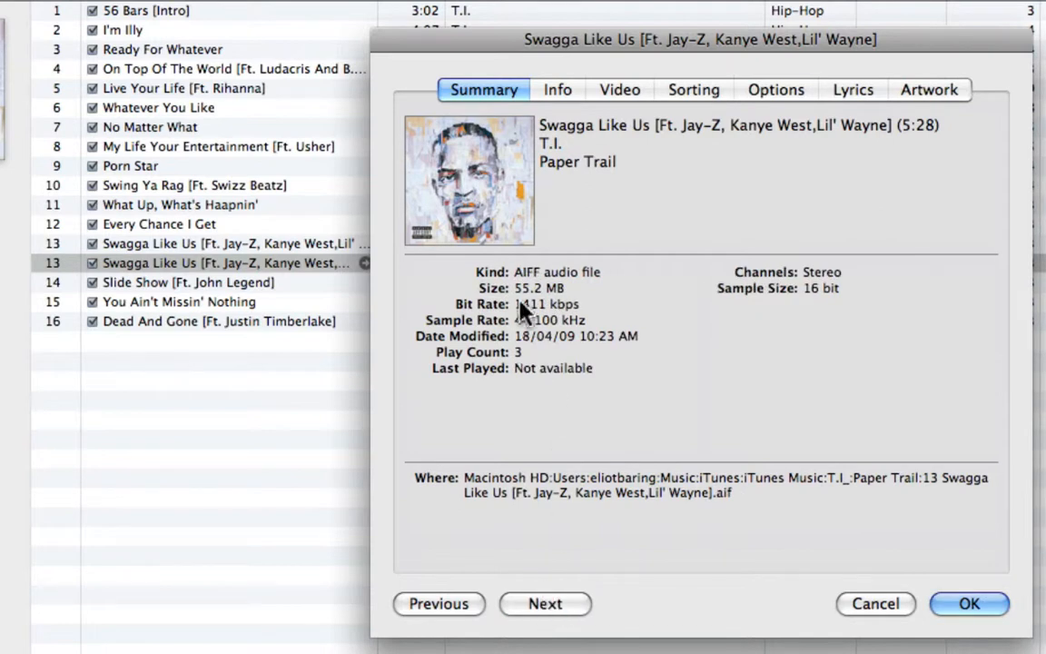
{"action": "mouse_move", "coordinate": [512, 505]}
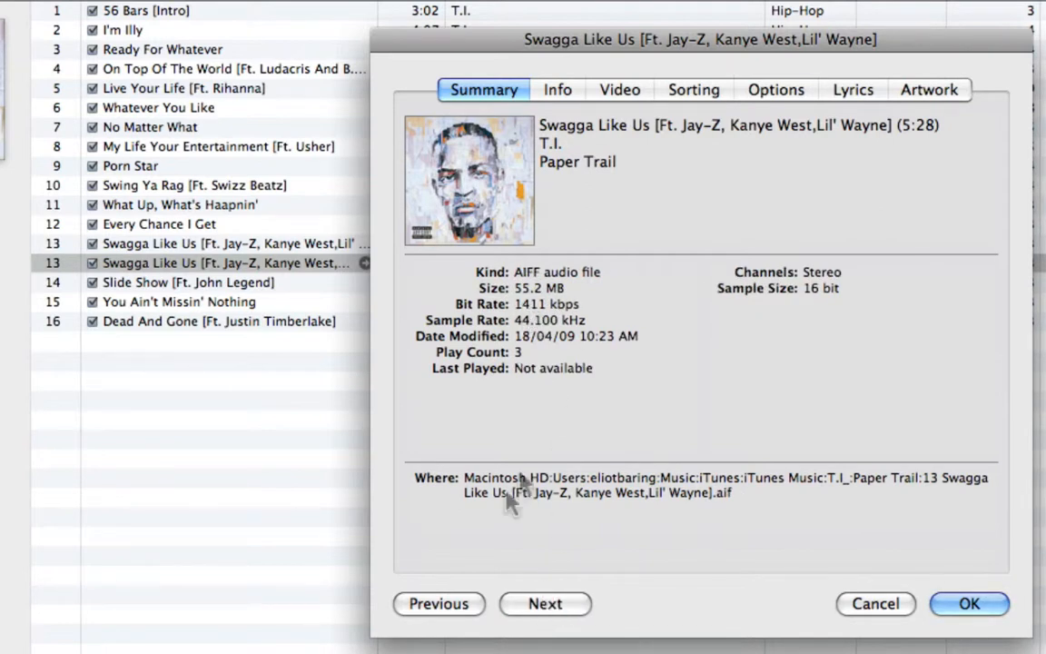
{"action": "left_click", "coordinate": [439, 603]}
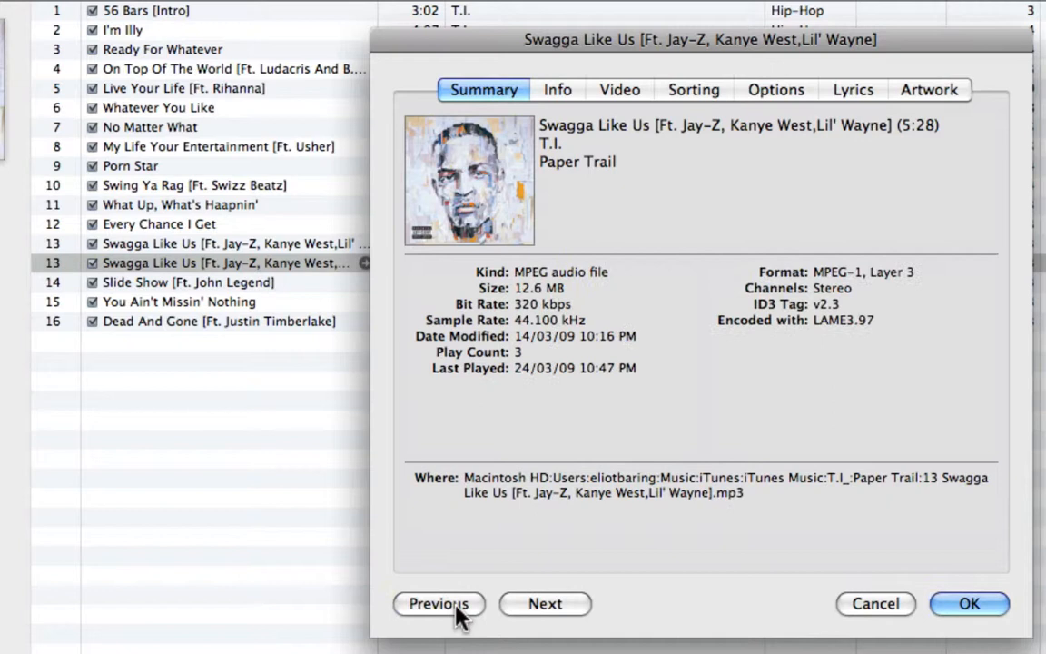
{"action": "mouse_move", "coordinate": [857, 626]}
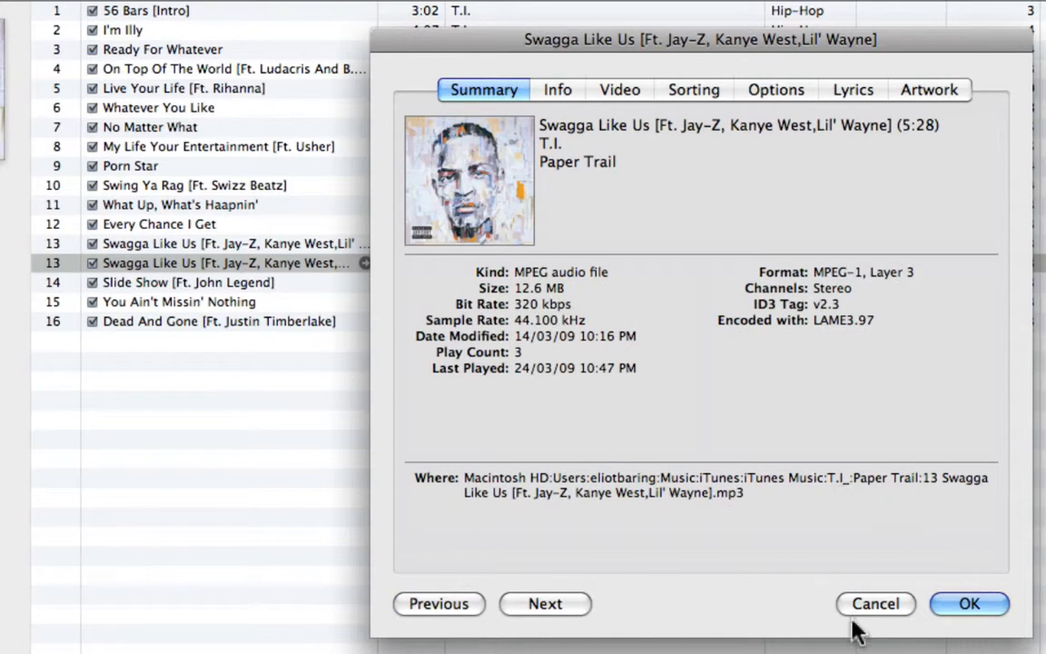
{"action": "left_click", "coordinate": [967, 603]}
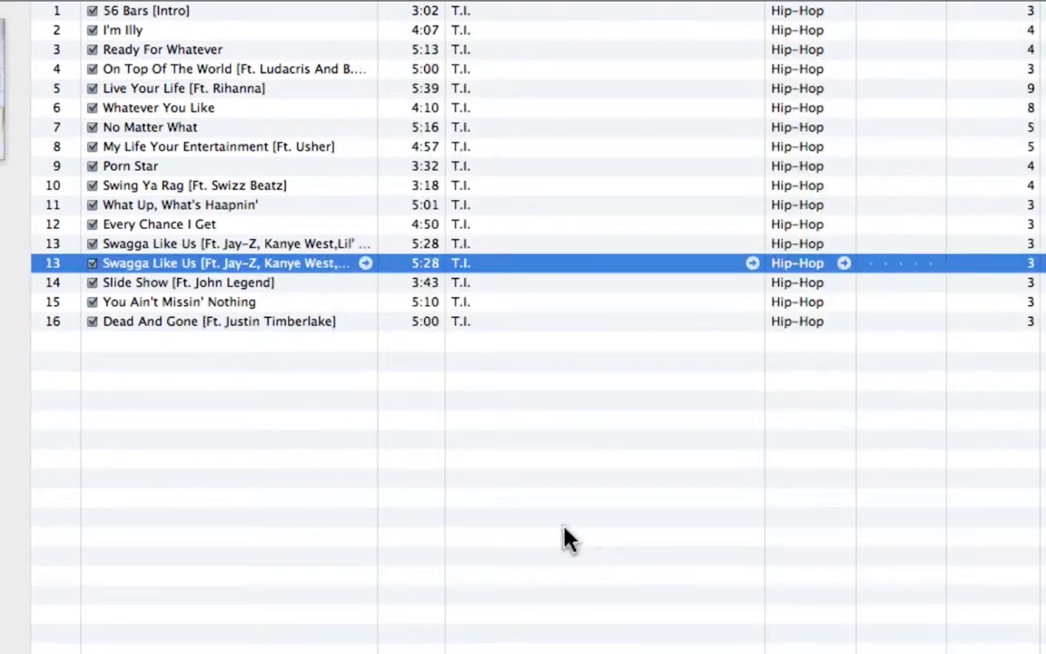